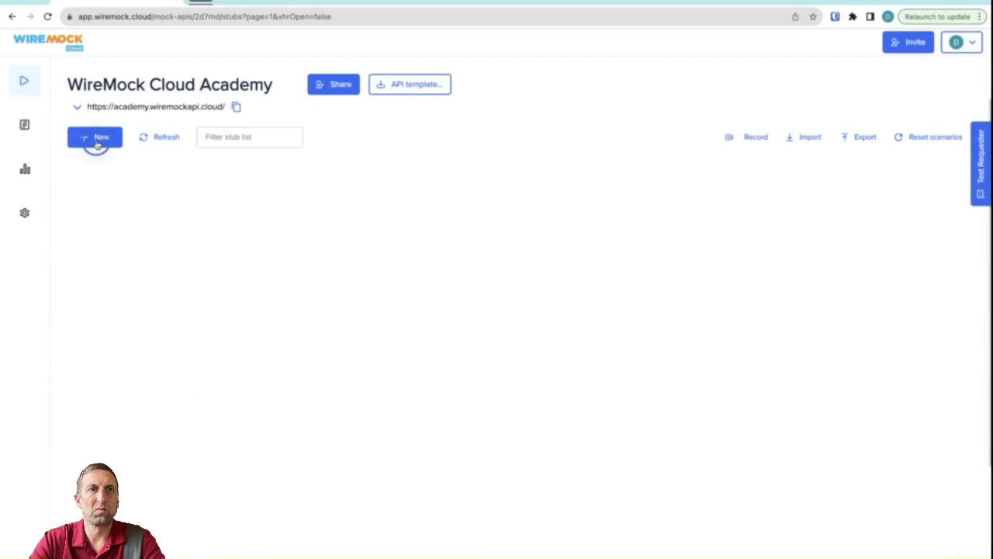
Start a new stub named 'GET Charge State - Processing'.
left_click(94, 137)
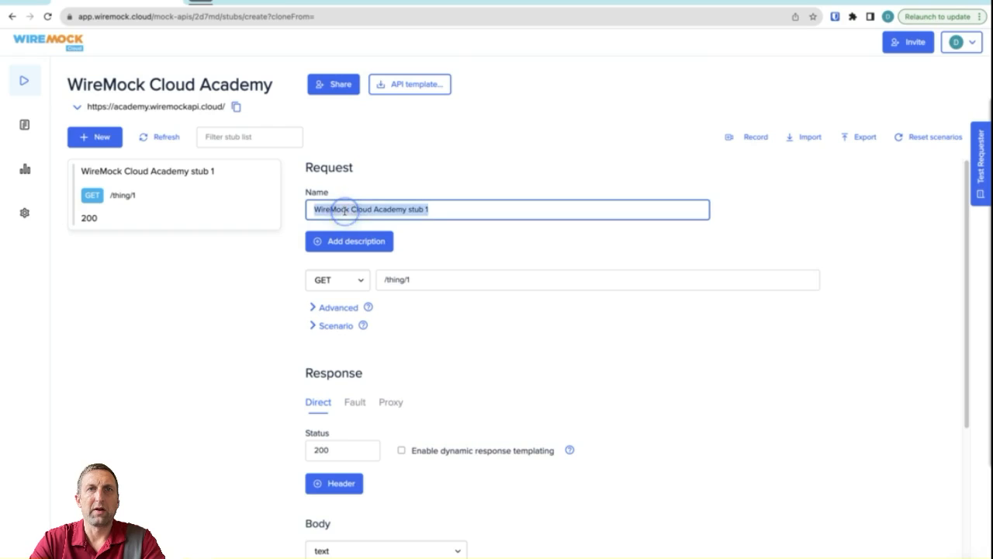
type("GET")
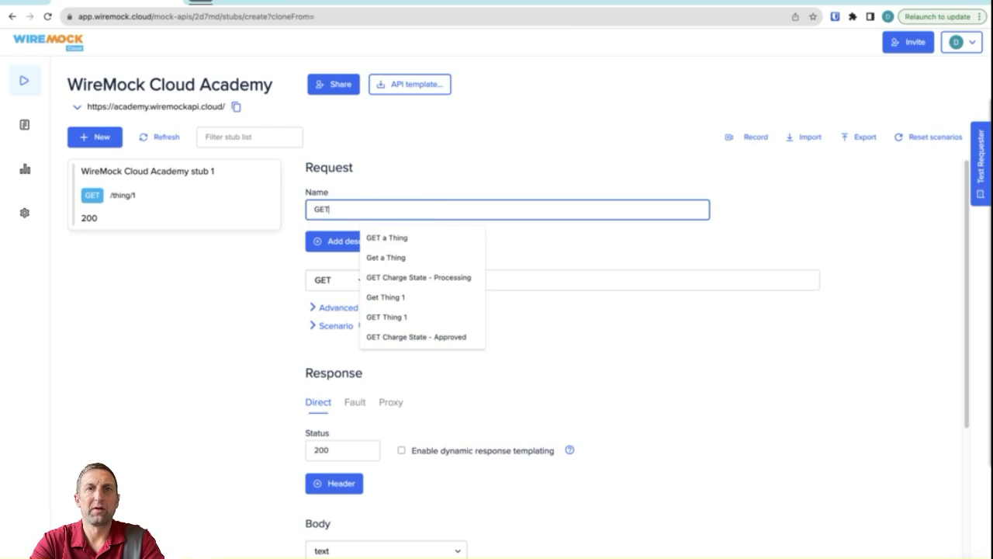
left_click(385, 296)
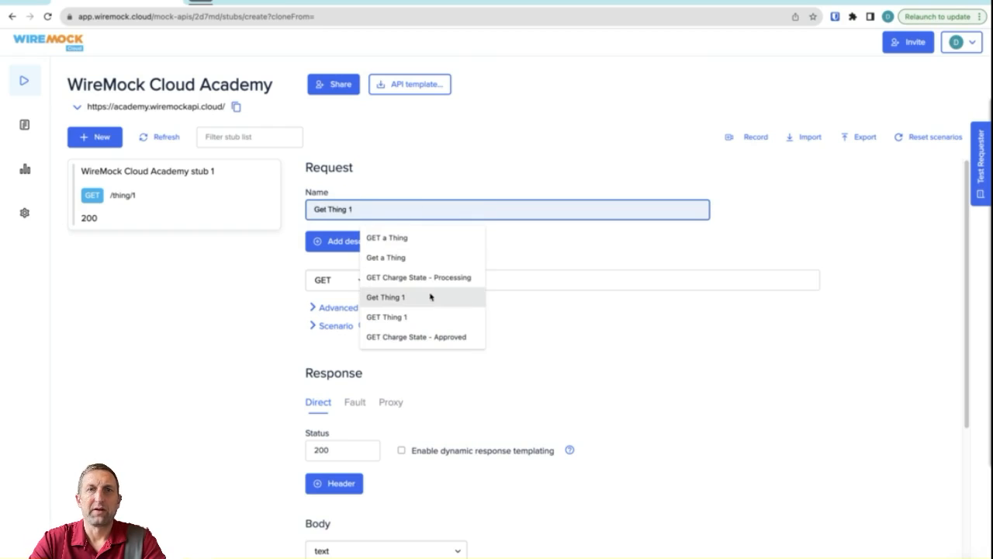
left_click(419, 276)
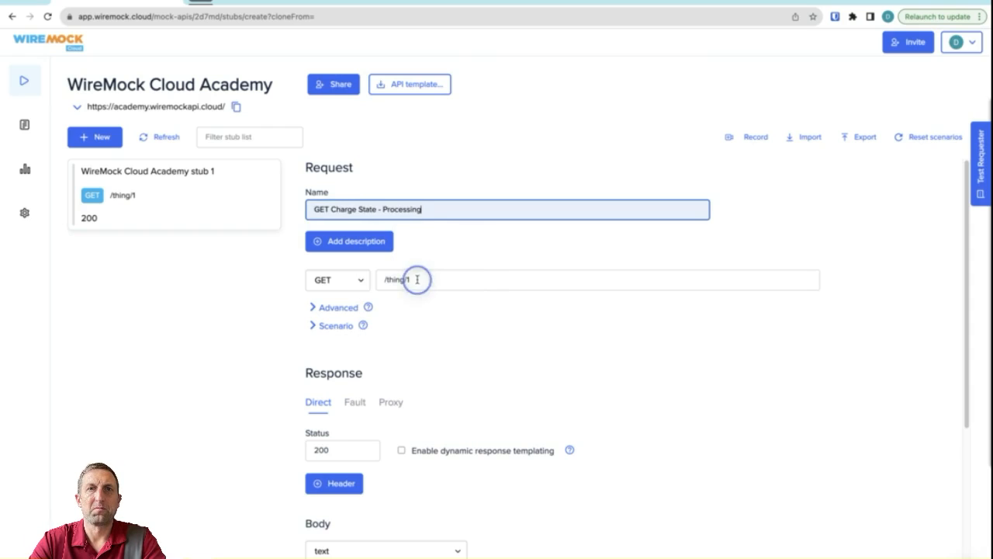
mouse_move(342, 279)
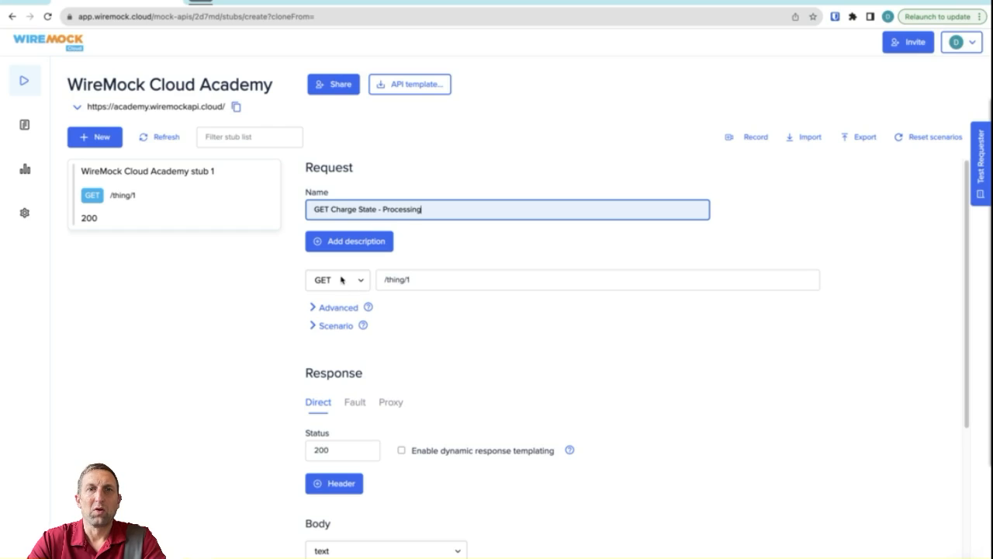
Set the stub's GET request path to /charges/12345.
left_click(400, 279)
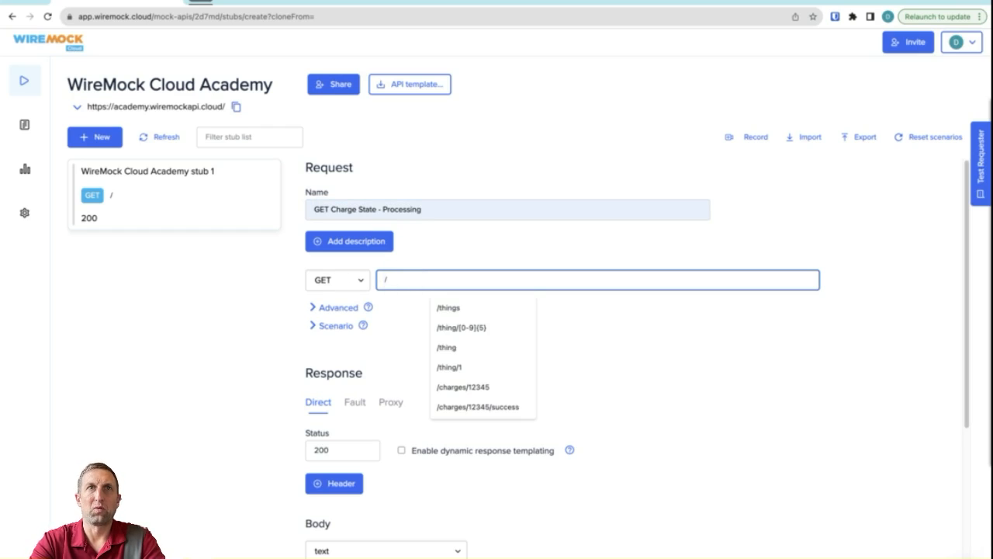
type("charges/12345")
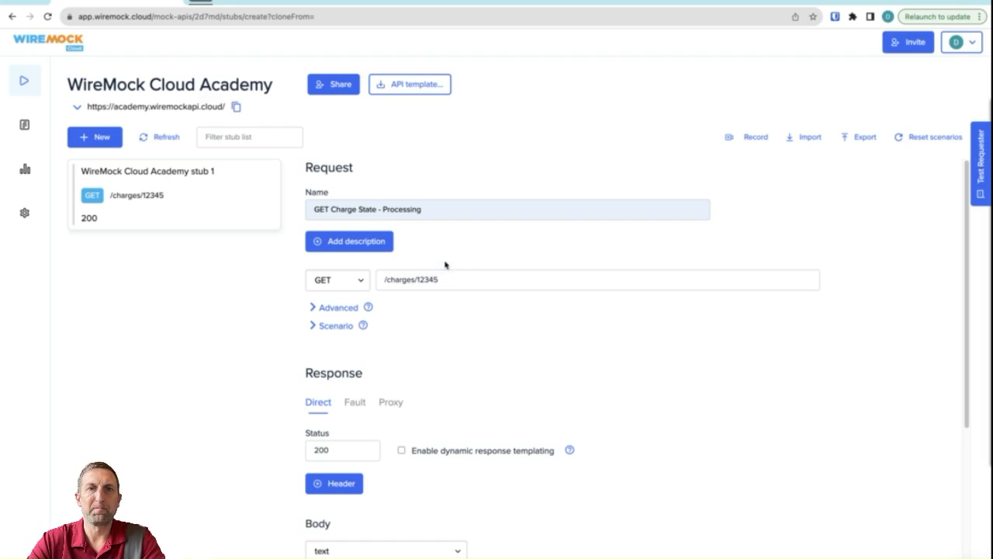
Assign the stub to scenario 'Payment' requiring the Started state.
left_click(334, 326)
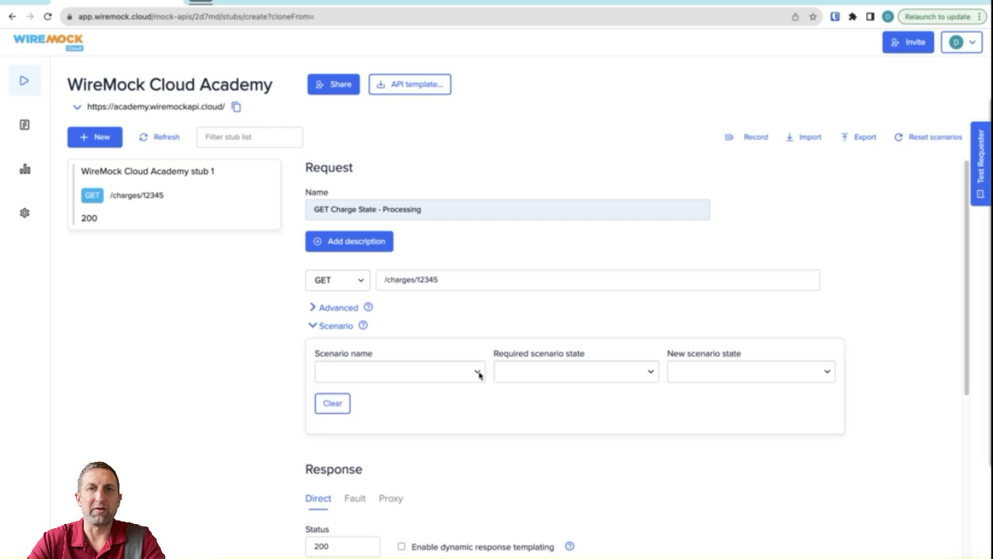
left_click(399, 371)
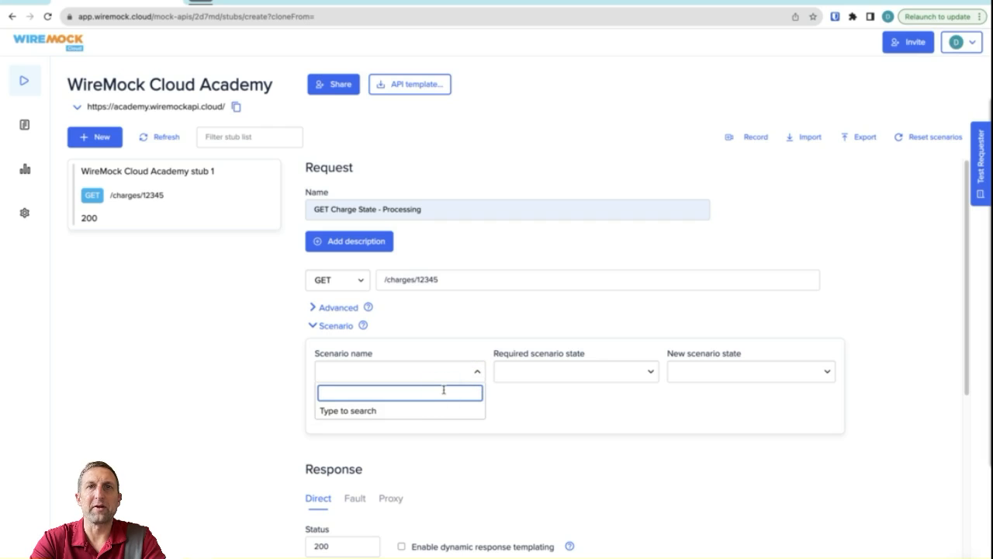
type("Payment")
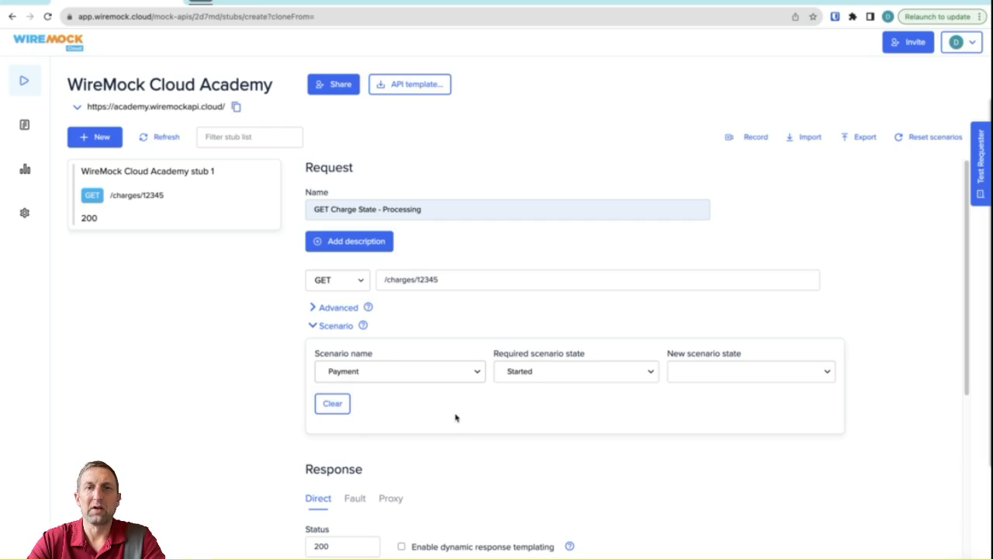
mouse_move(518, 382)
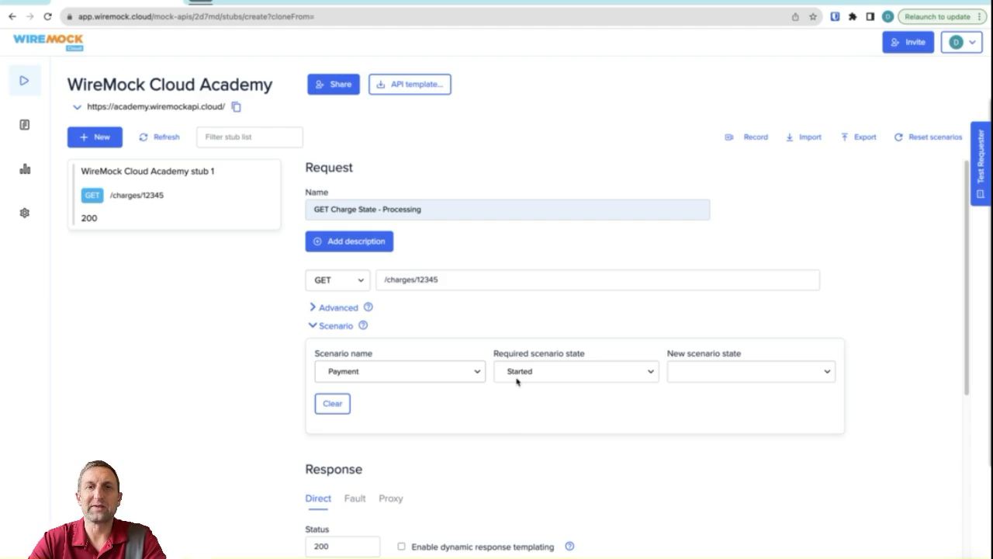
mouse_move(453, 399)
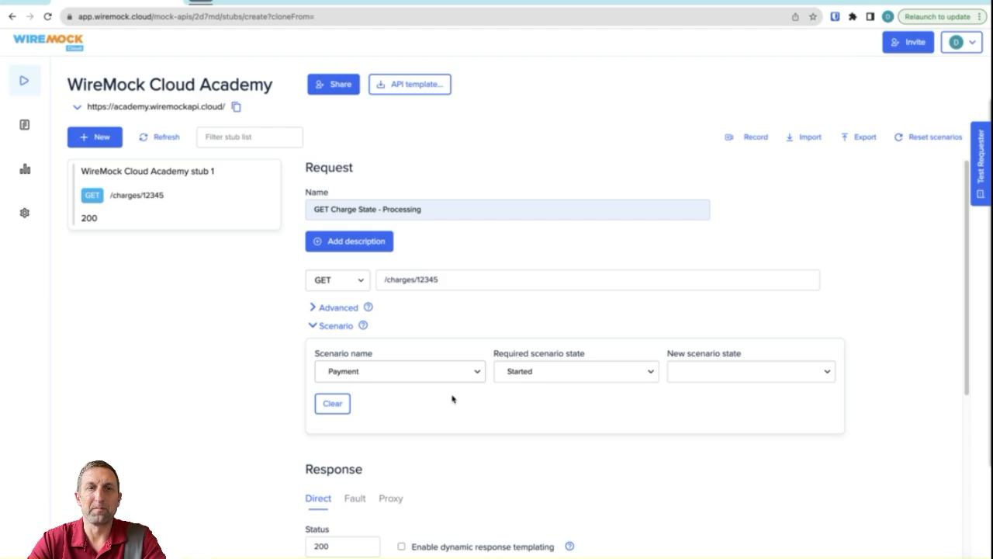
Give the response a json body describing charge 12345 with amount 350.
scroll("down", 3)
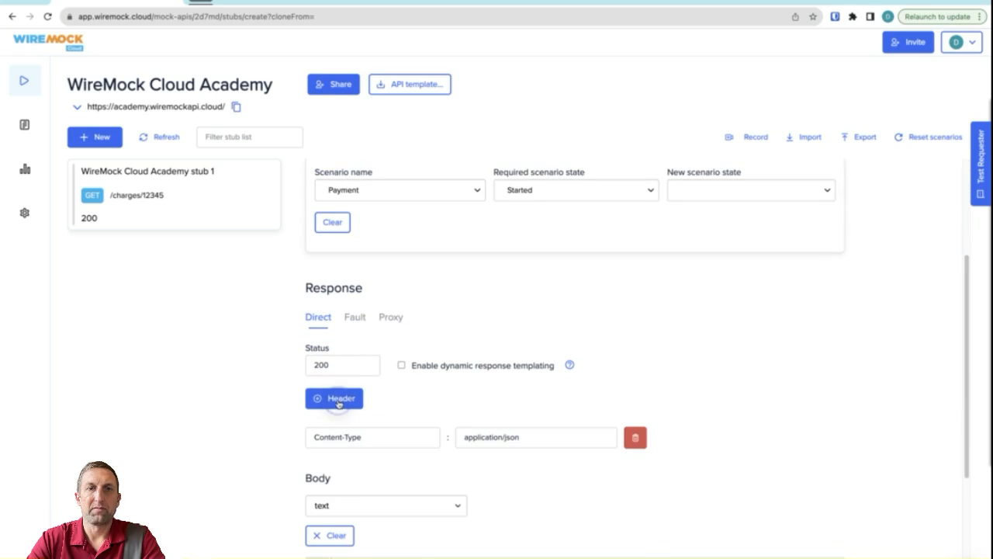
scroll("down", 3)
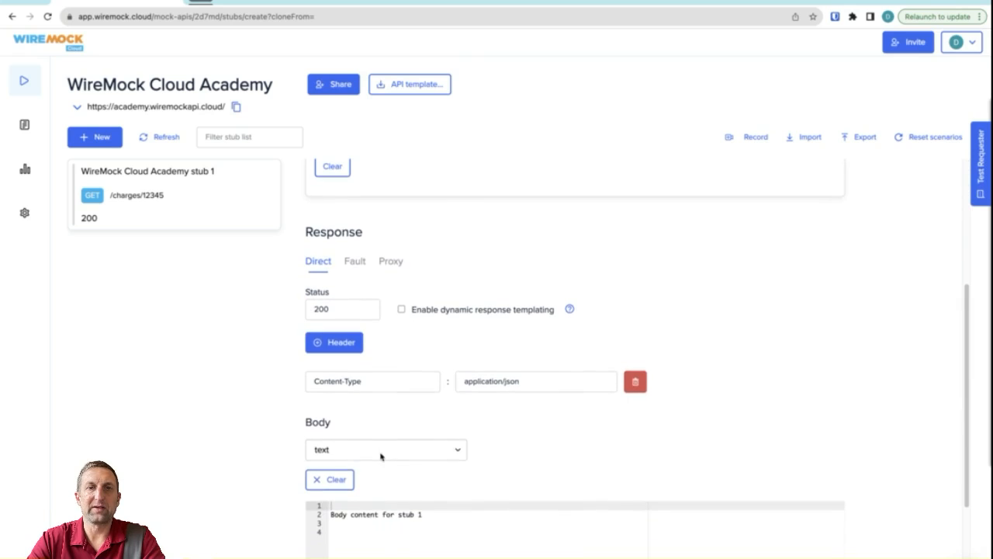
left_click(385, 450)
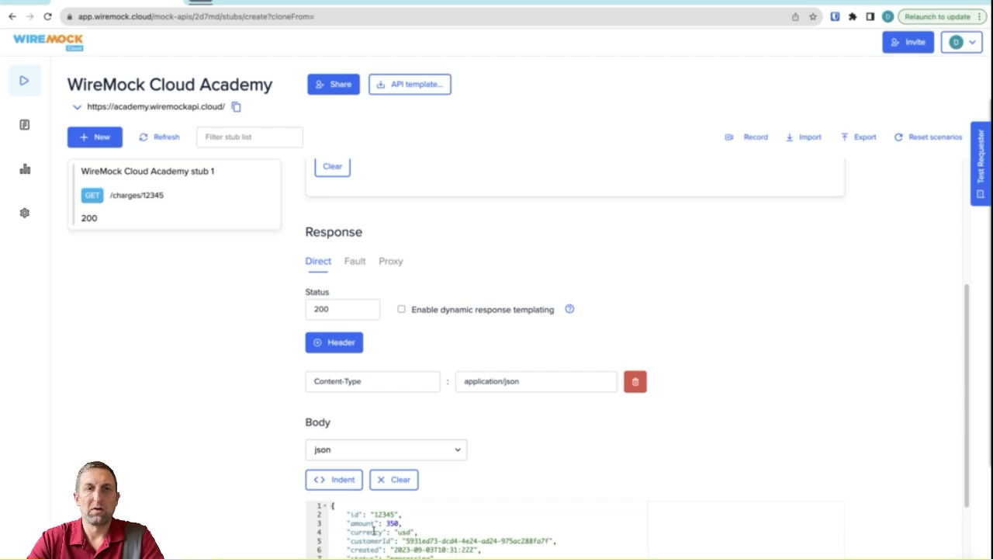
scroll("down", 3)
type("GET Charge State - Approve")
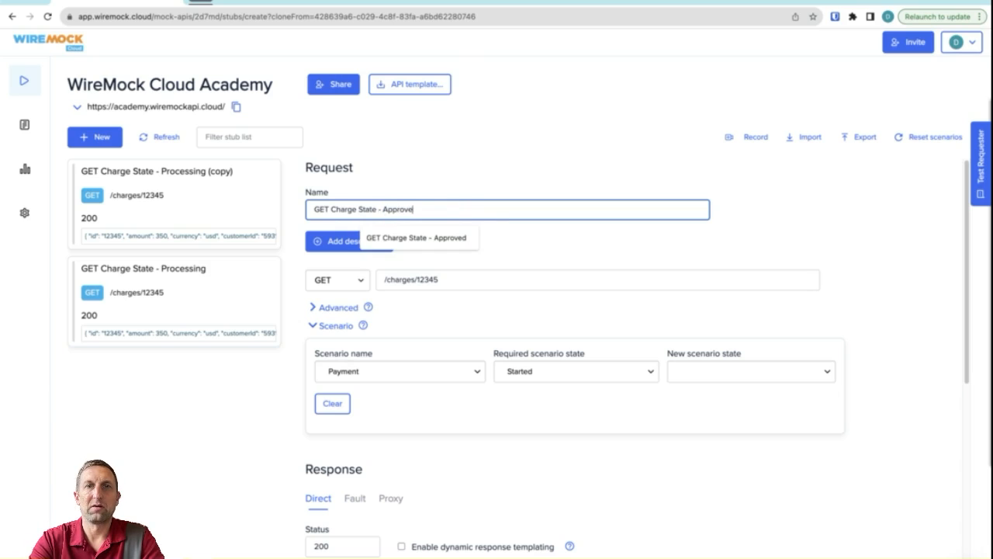
Rename the clone 'GET Charge State - Approved' and require scenario state Approved.
left_click(416, 238)
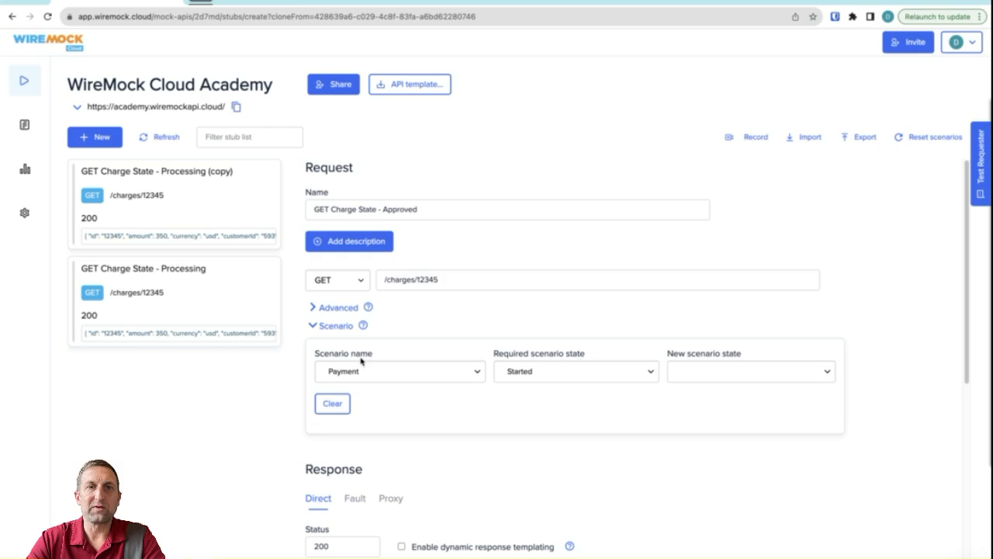
mouse_move(520, 379)
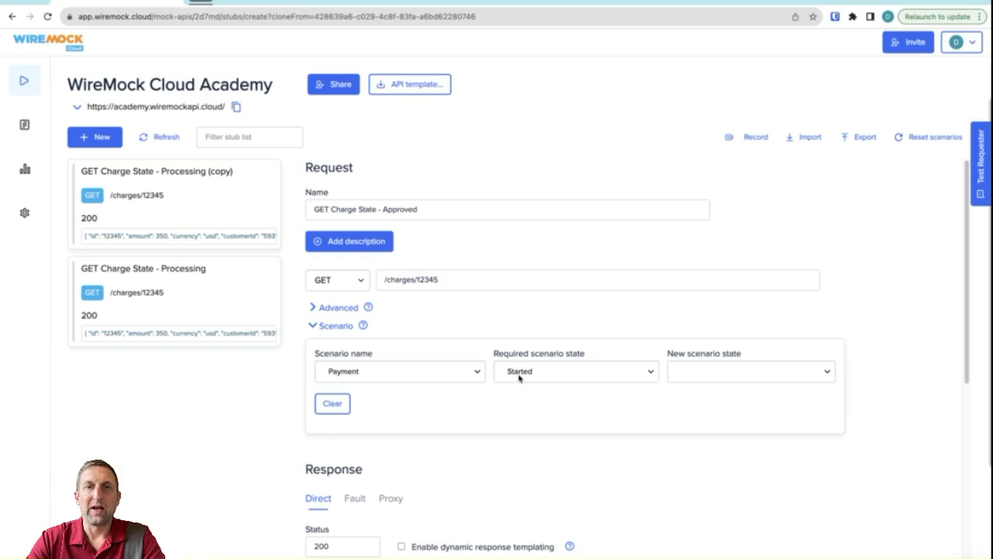
left_click(574, 371)
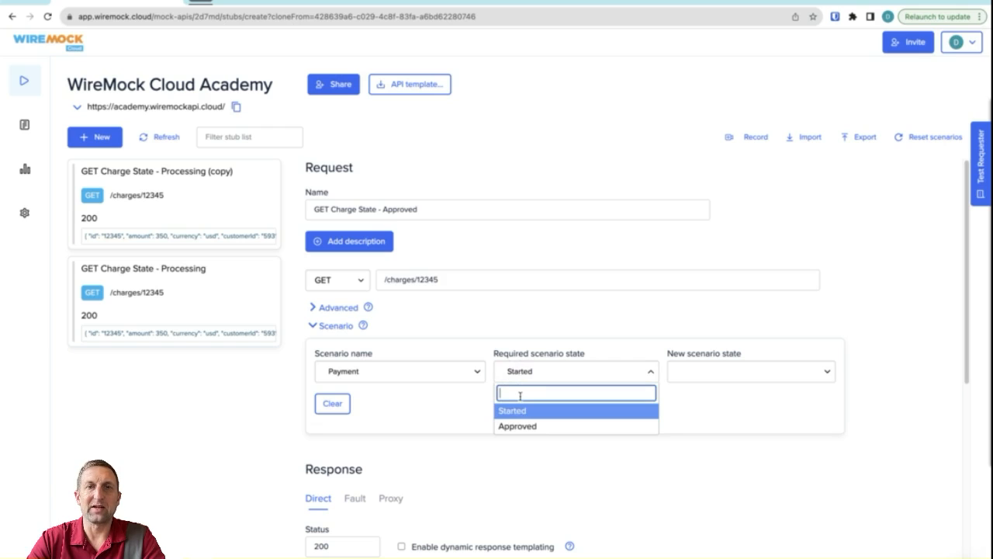
left_click(518, 425)
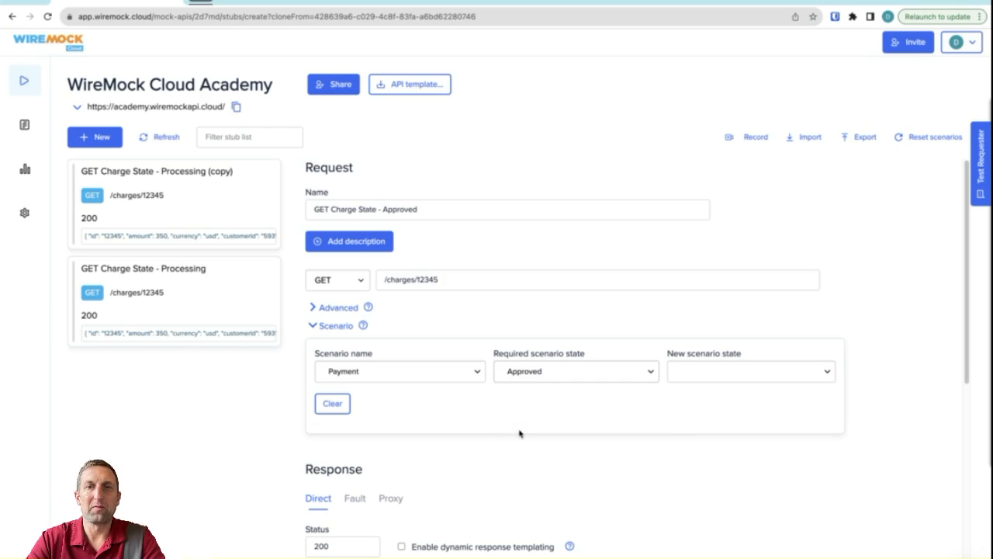
Enable dynamic response templating with the success body and save the approved stub.
scroll("down", 3)
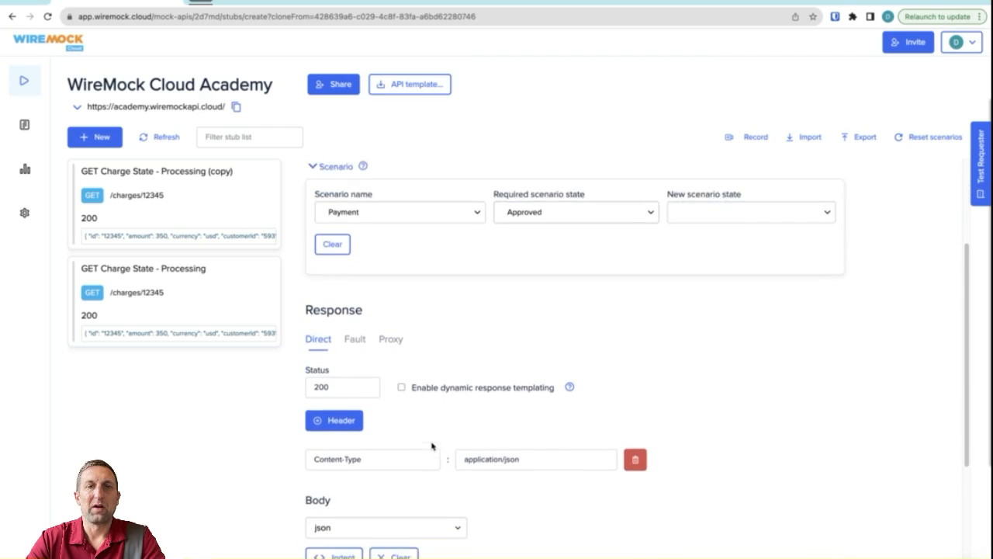
scroll("down", 3)
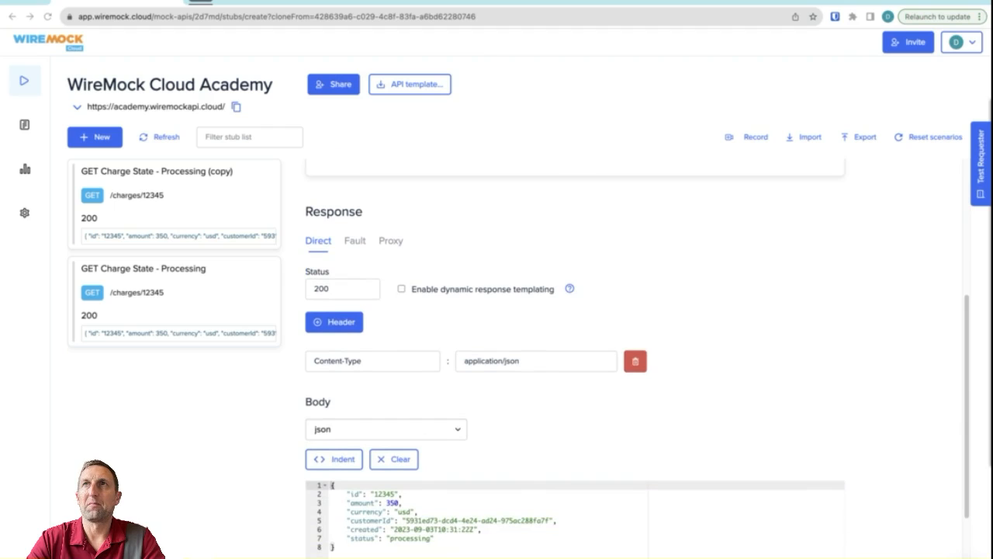
mouse_move(506, 304)
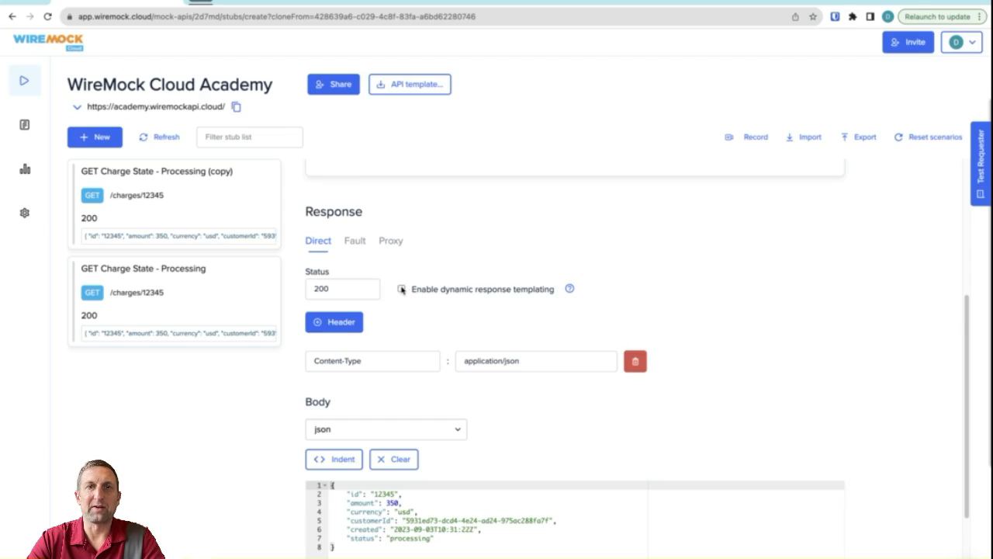
left_click(401, 289)
type("\"succeededDate\": \"{{now}}\",")
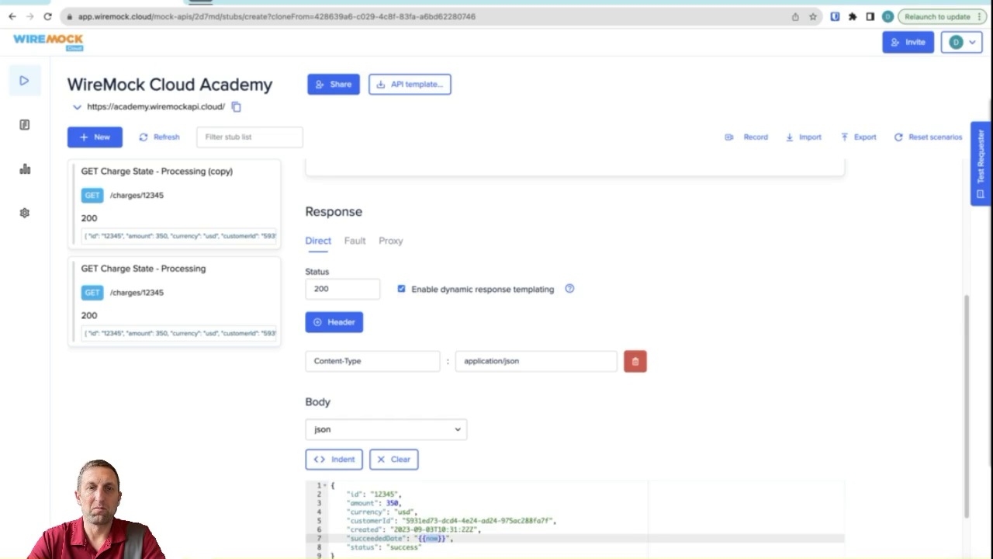
left_click(174, 301)
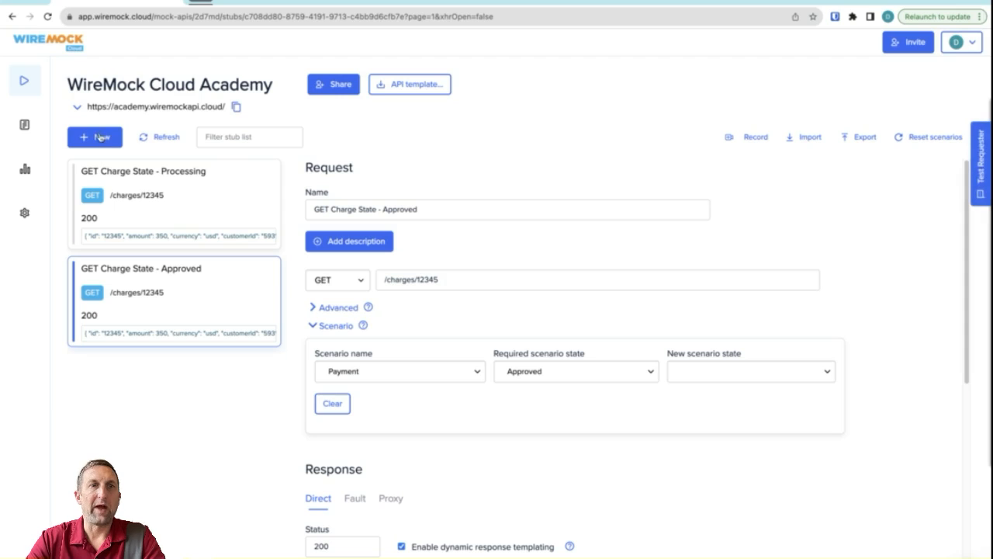
Create a new POST stub matching /charges/12345/success.
left_click(94, 137)
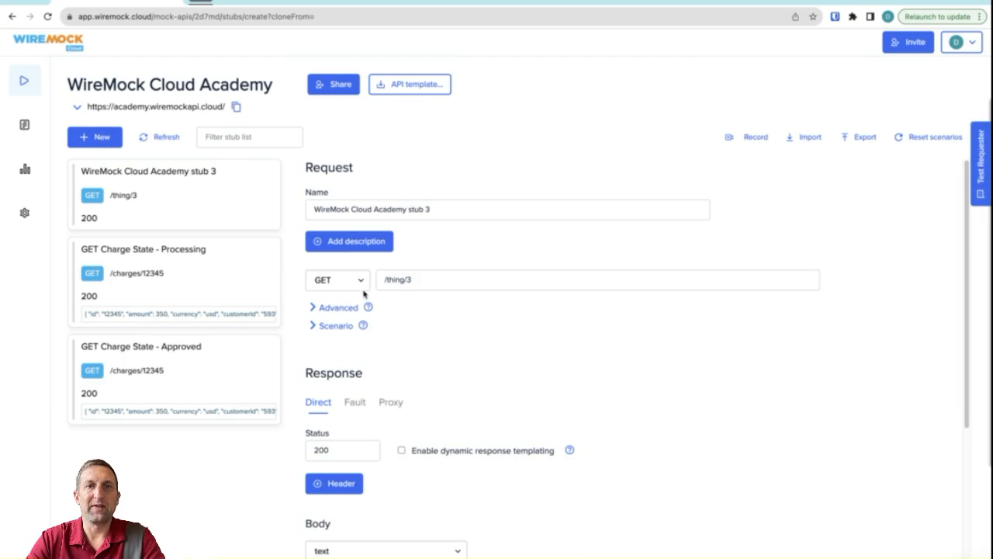
left_click(337, 280)
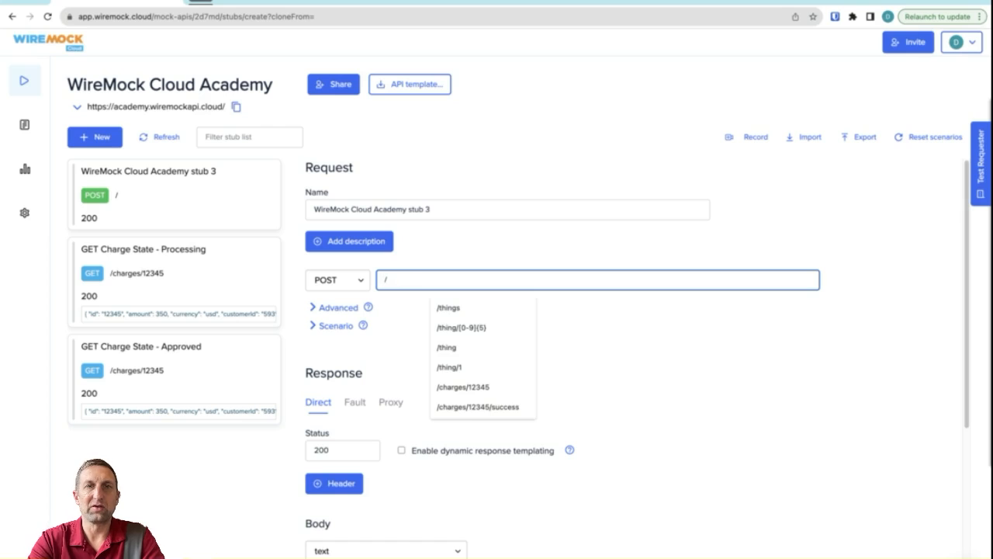
type("charges/12345/su")
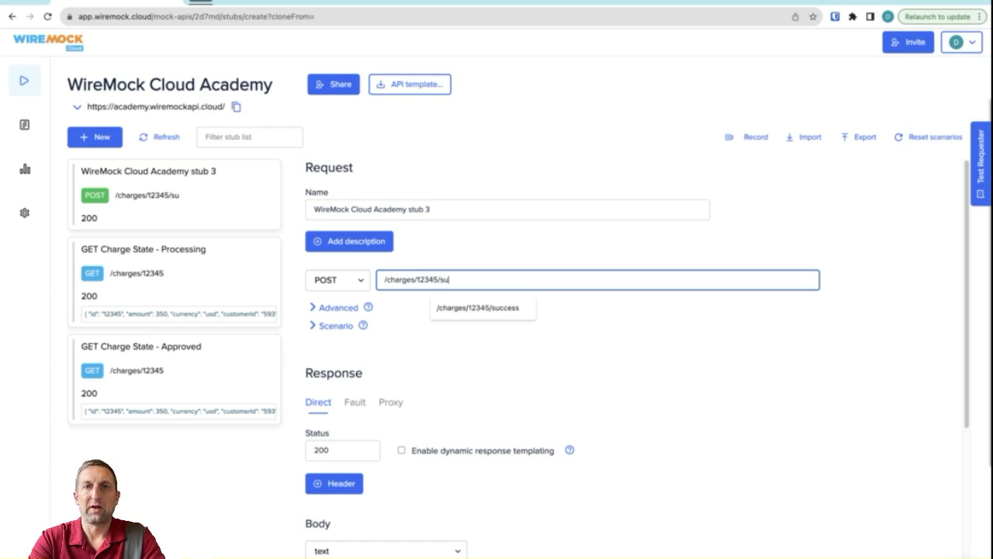
left_click(481, 308)
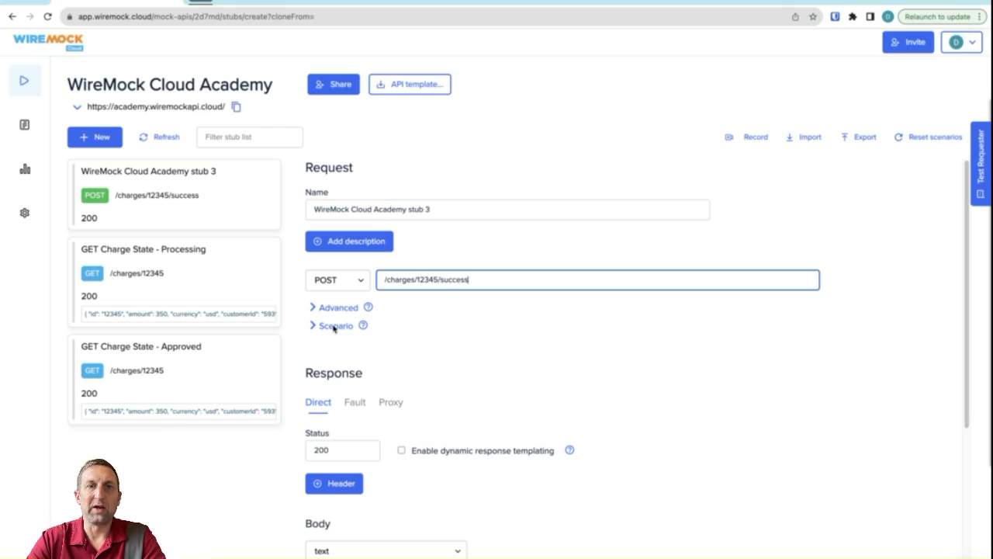
Make it move the Payment scenario from Started to Approved.
left_click(336, 326)
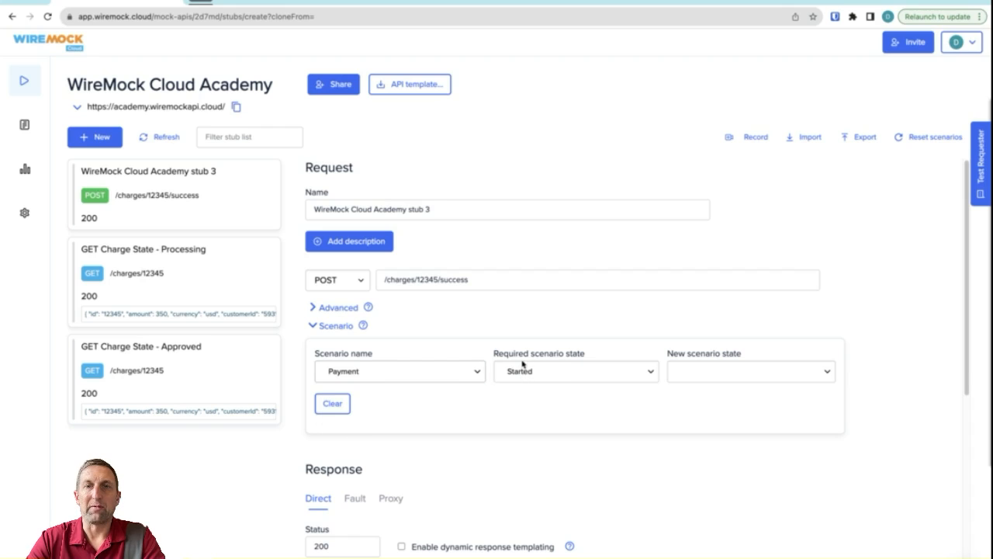
mouse_move(528, 377)
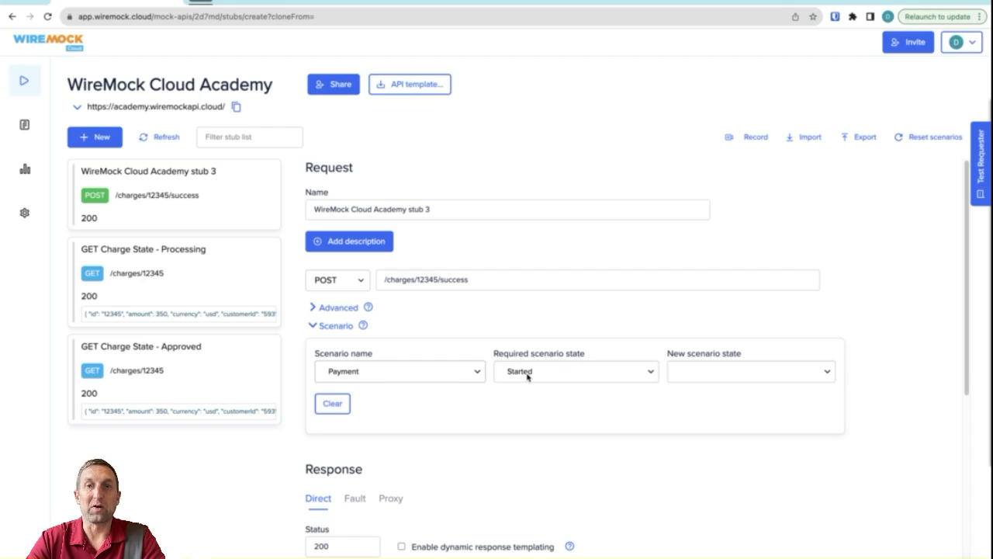
left_click(748, 371)
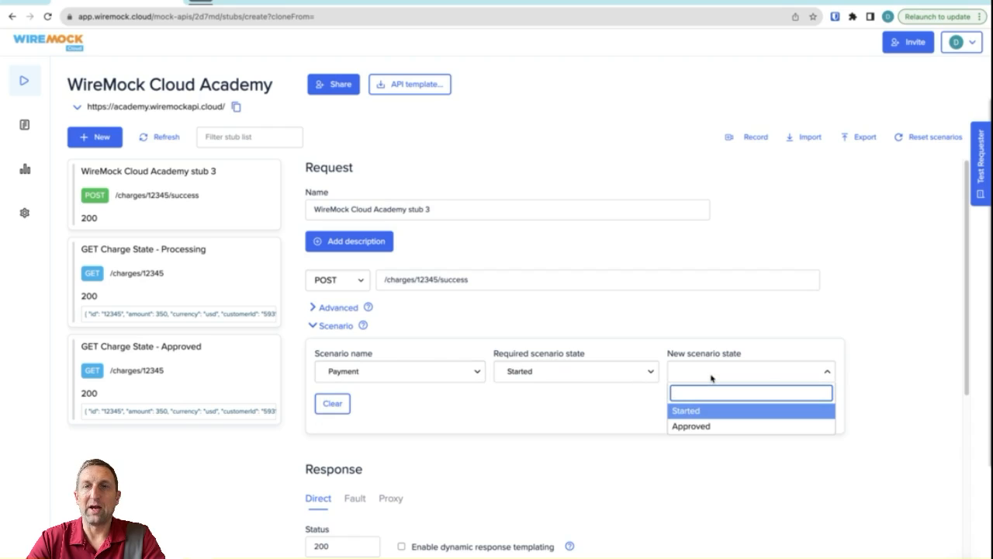
mouse_move(702, 425)
type("201")
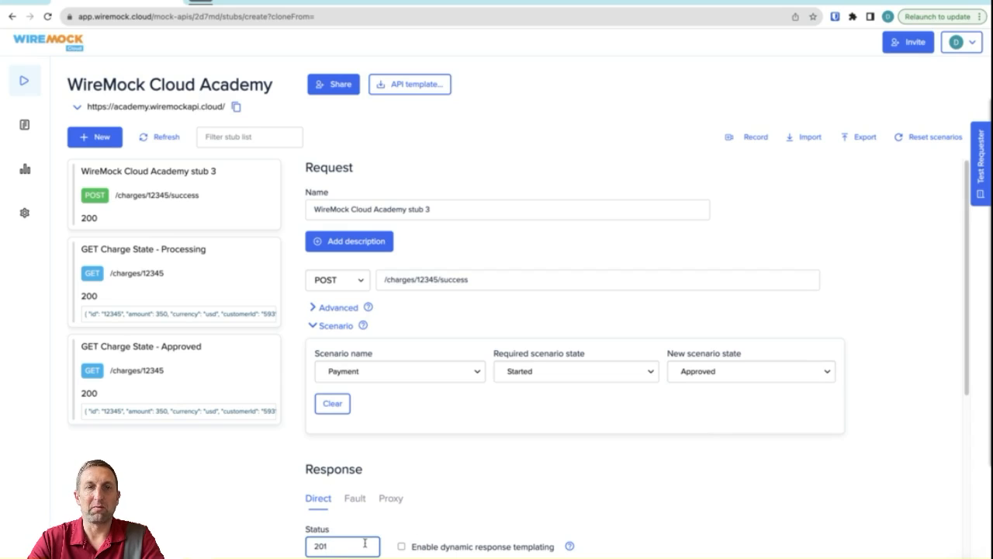
scroll("down", 3)
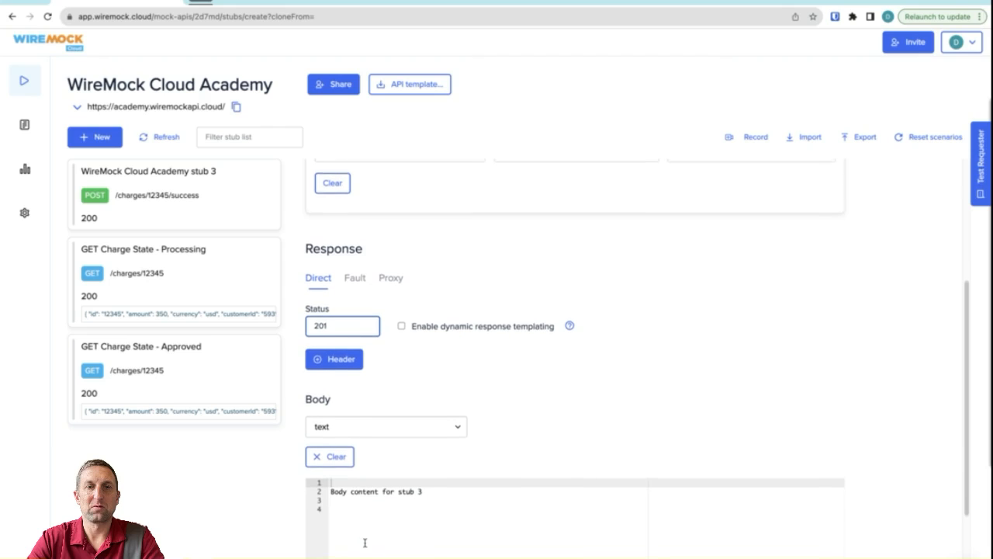
Set the response to status 201 with a json body.
left_click(385, 426)
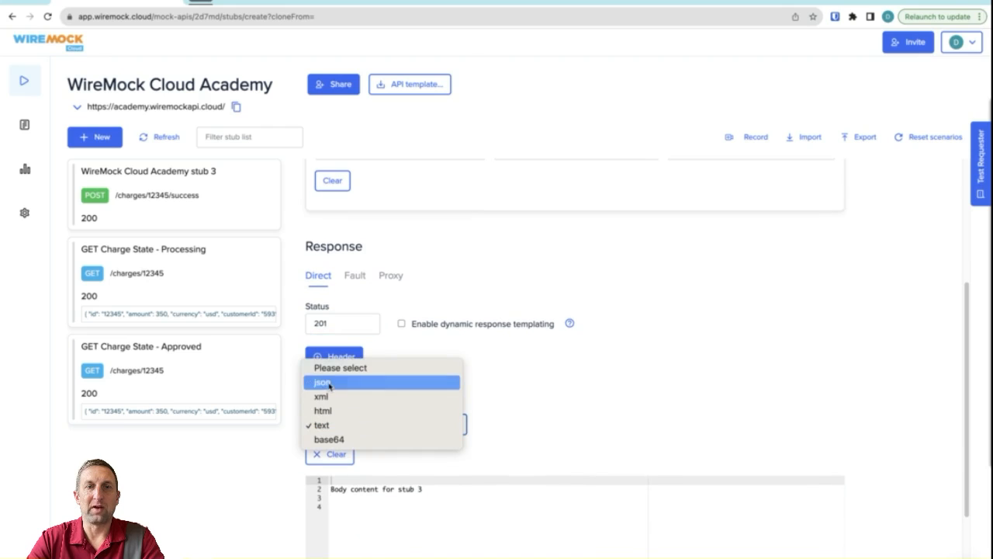
left_click(322, 382)
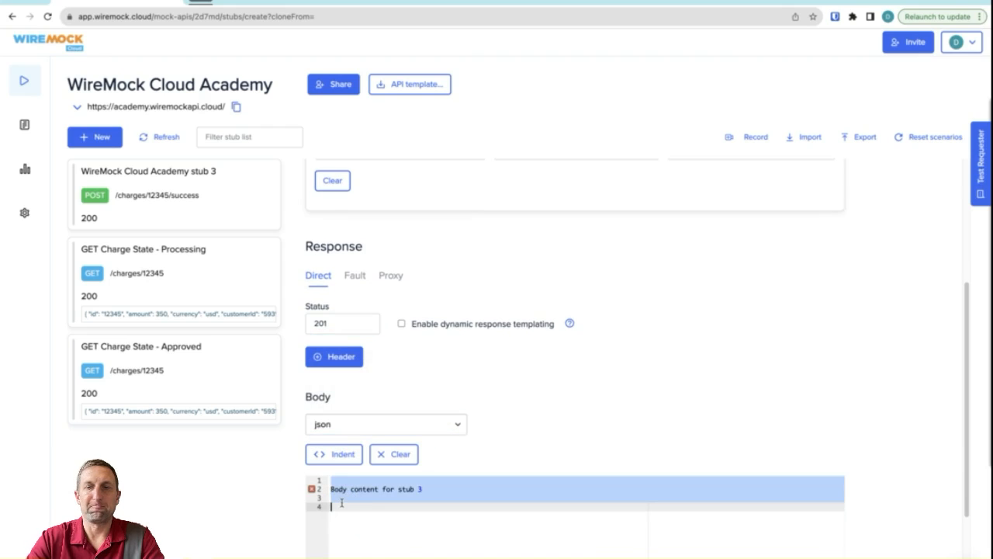
left_click(394, 454)
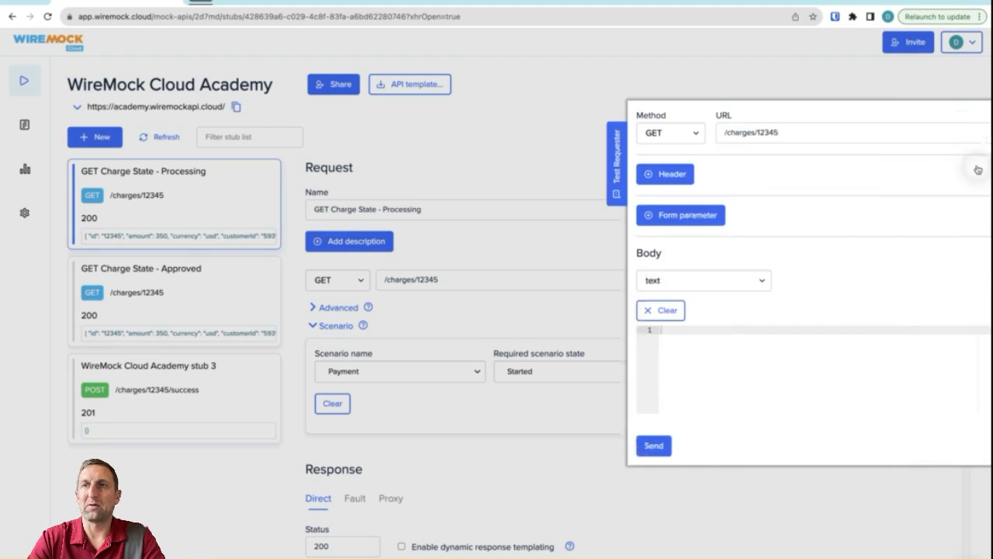
Send a test GET /charges/12345 confirming the processing response, then reopen the success stub.
left_click(653, 444)
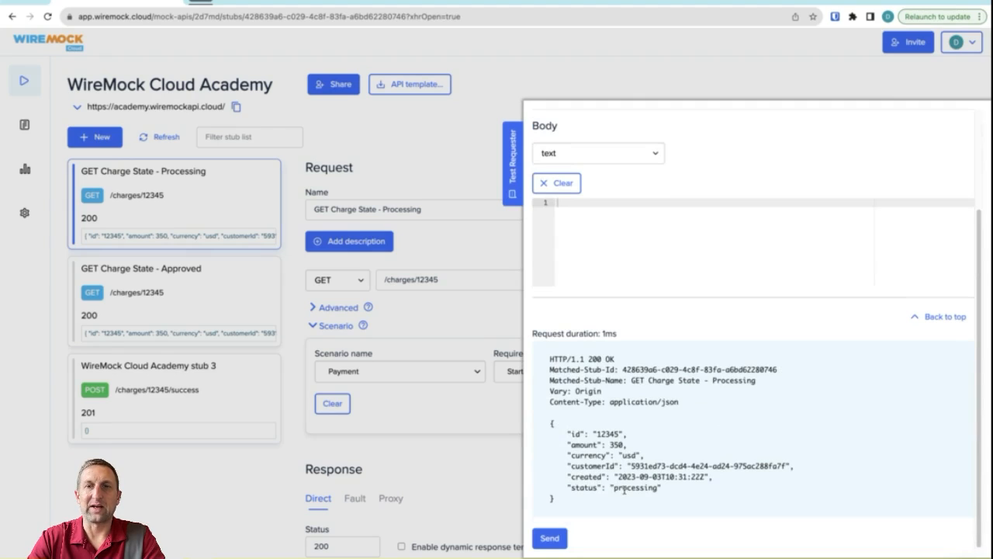
left_click(549, 537)
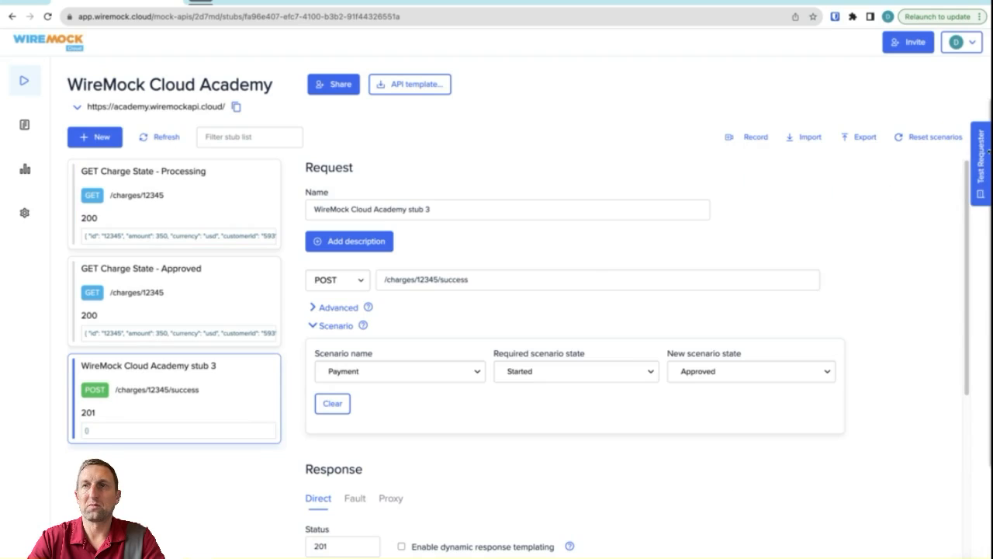
Send the test POST /charges/12345/success and return to the Processing stub.
left_click(981, 162)
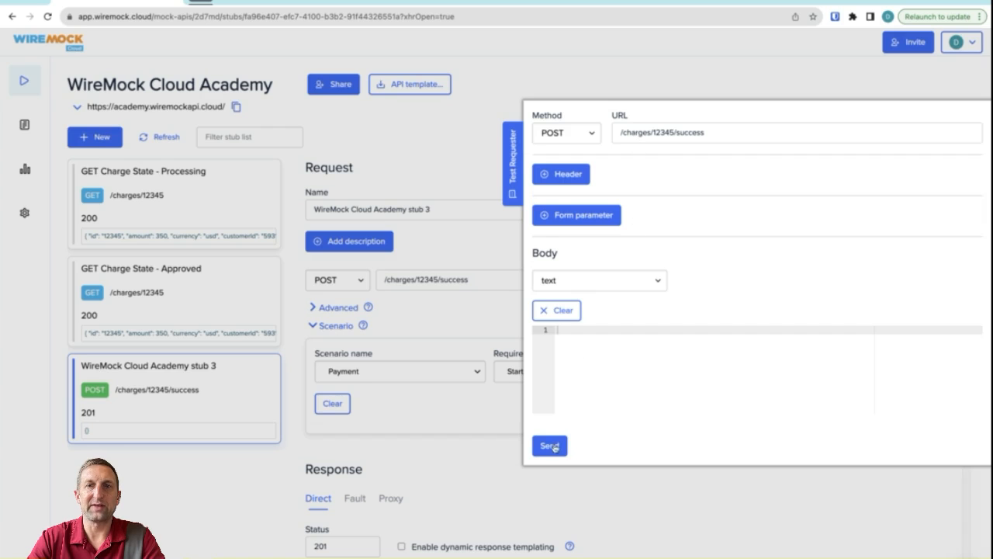
left_click(550, 445)
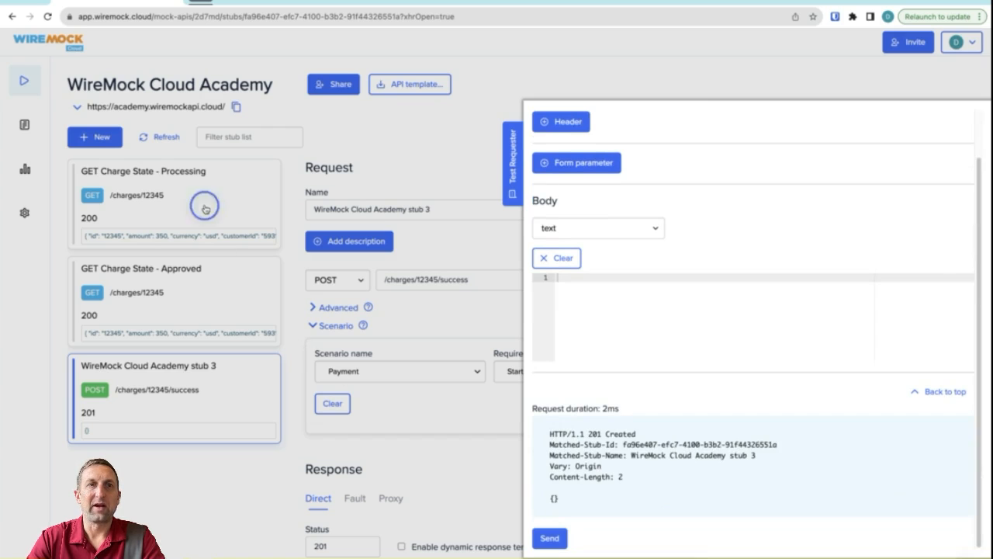
left_click(174, 203)
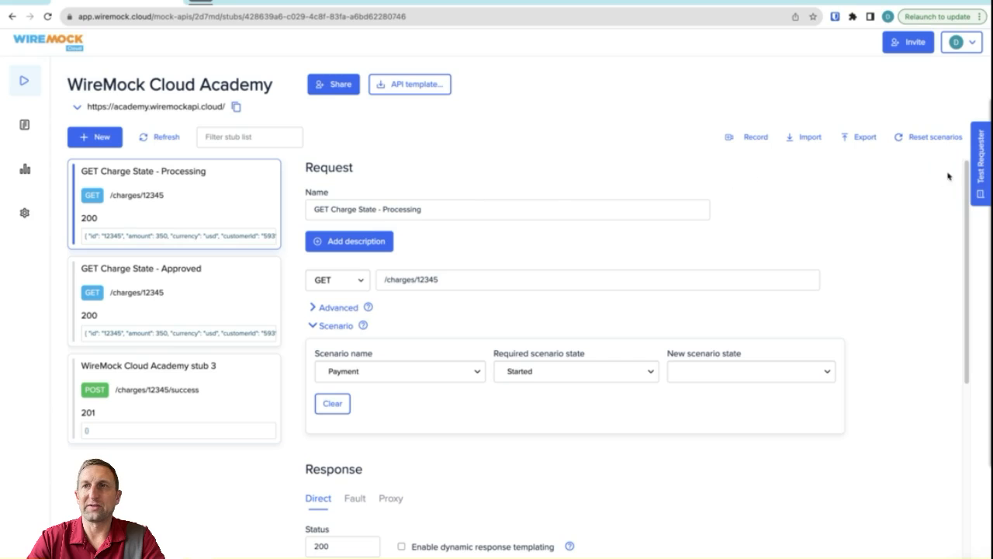
Send GET /charges/12345 twice, verifying the success response from the Approved stub.
left_click(980, 163)
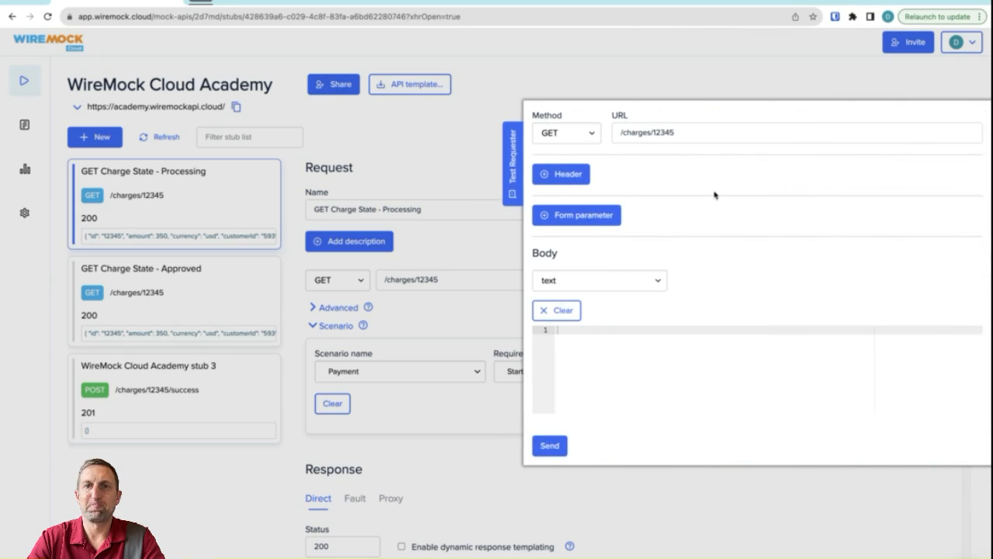
mouse_move(640, 158)
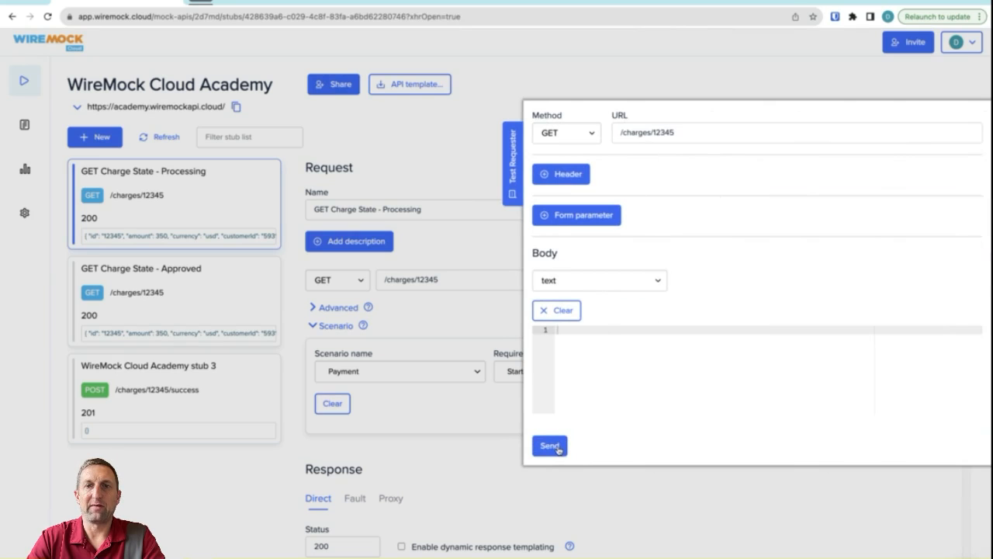
left_click(549, 445)
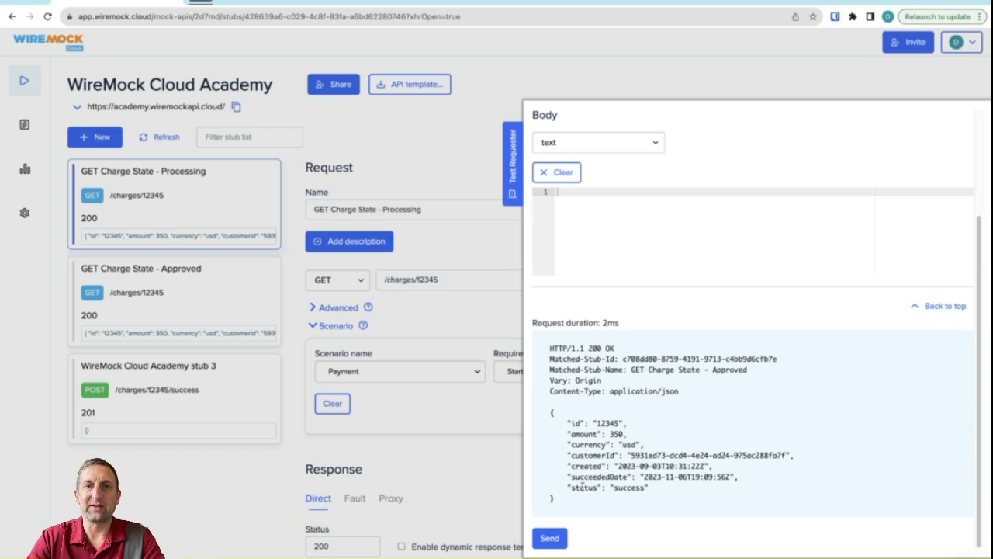
mouse_move(568, 528)
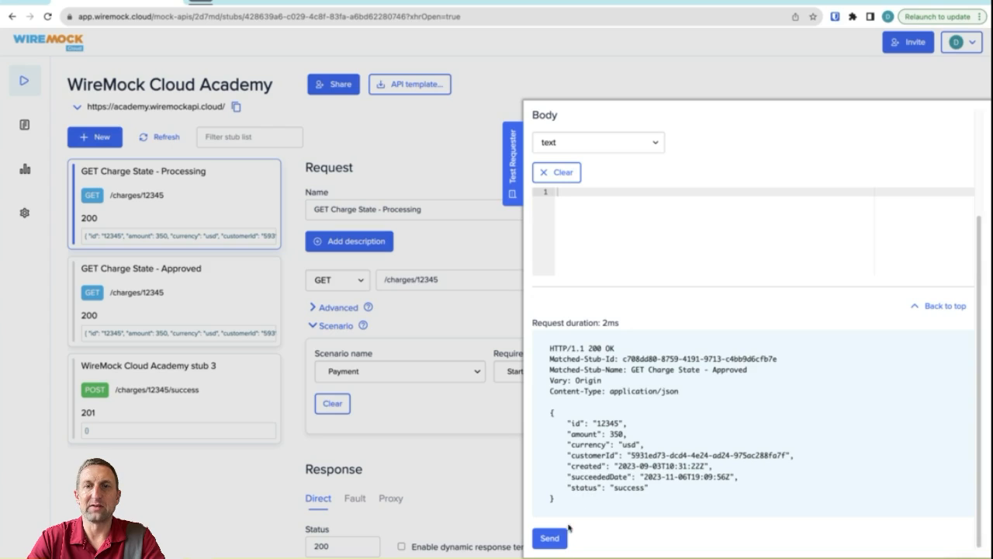
left_click(549, 537)
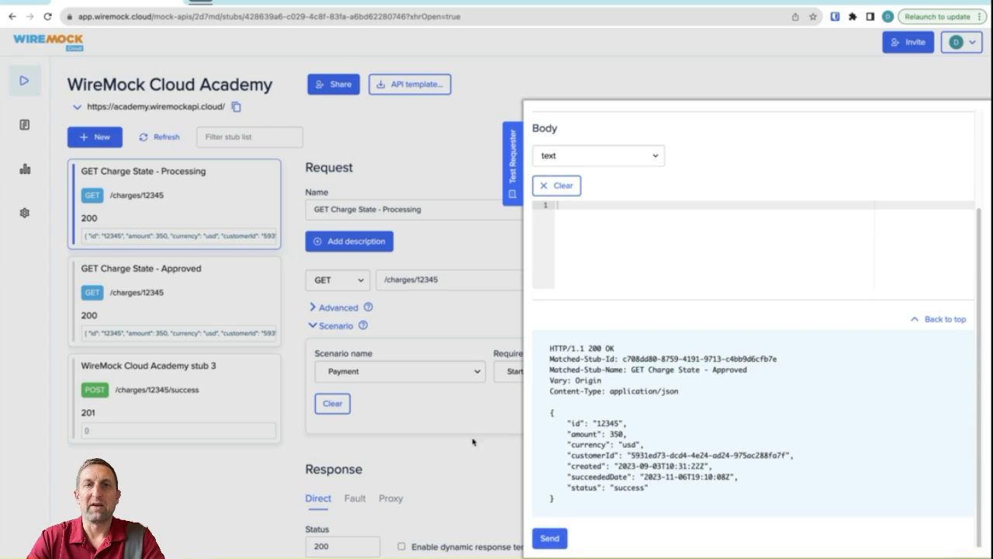
Reset all scenarios to their starting state and confirm.
left_click(512, 163)
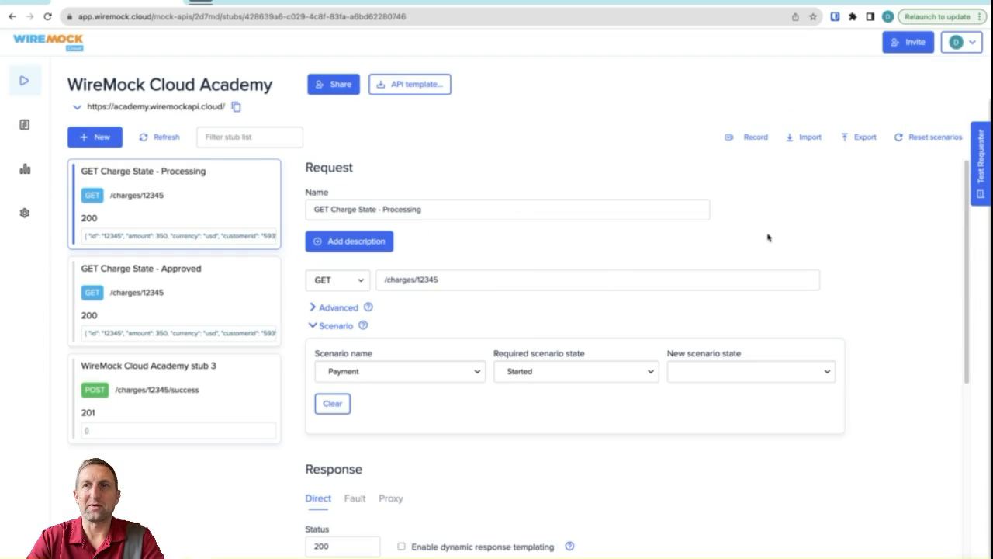
mouse_move(915, 143)
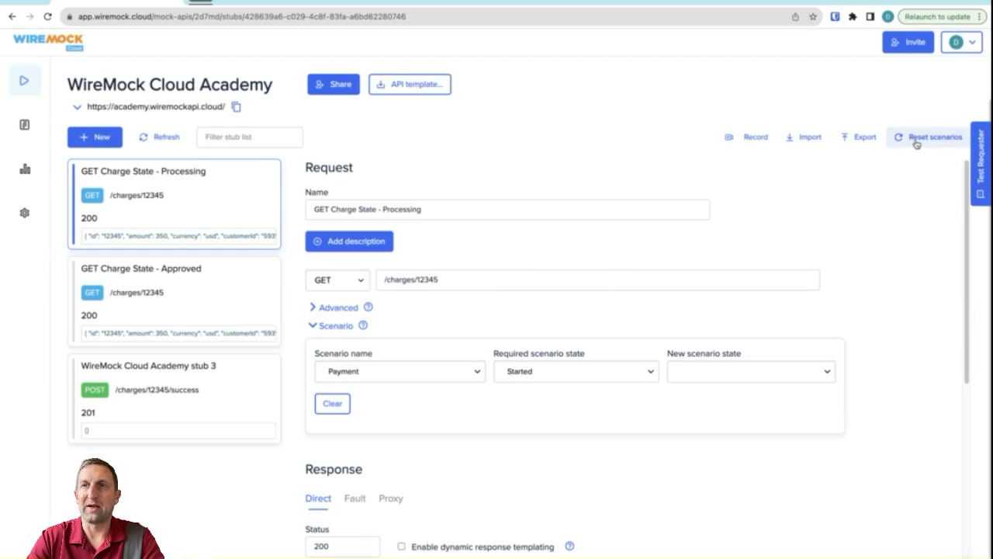
left_click(935, 137)
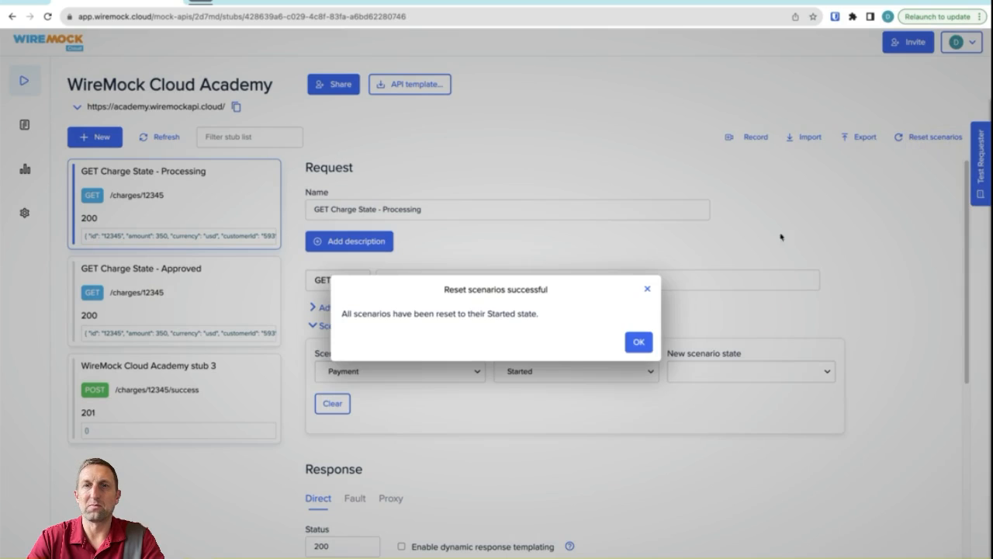
left_click(638, 341)
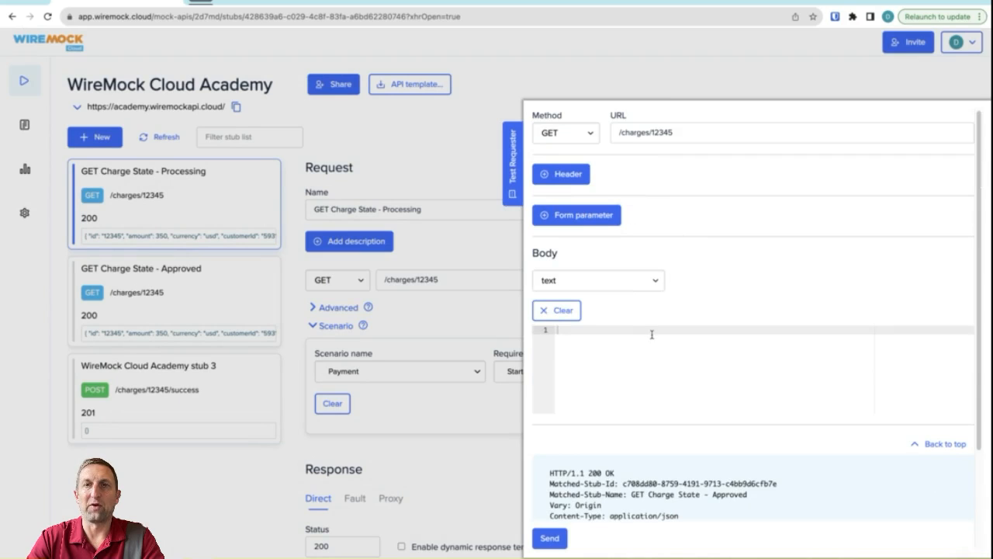
Send GET /charges/12345 again, verifying the processing response returns.
left_click(549, 537)
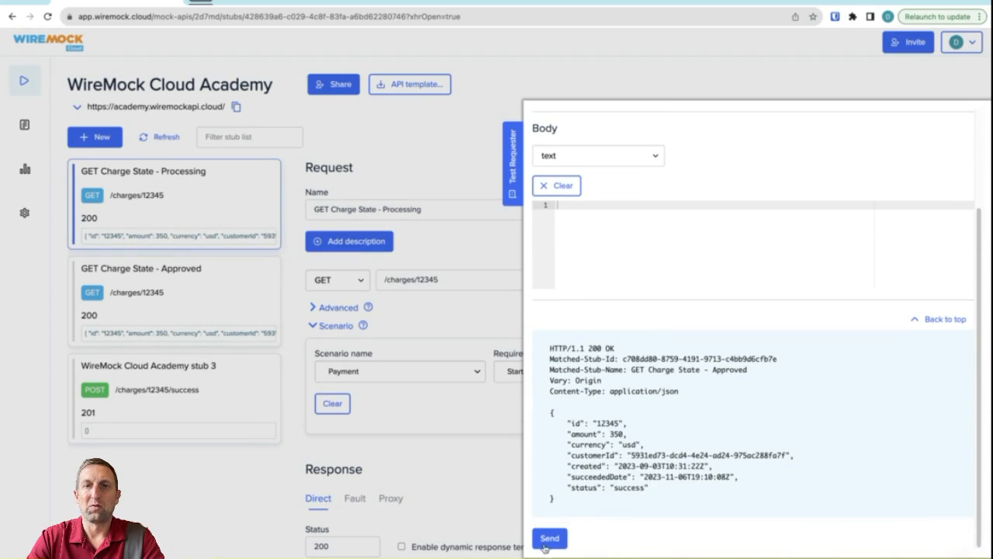
left_click(549, 537)
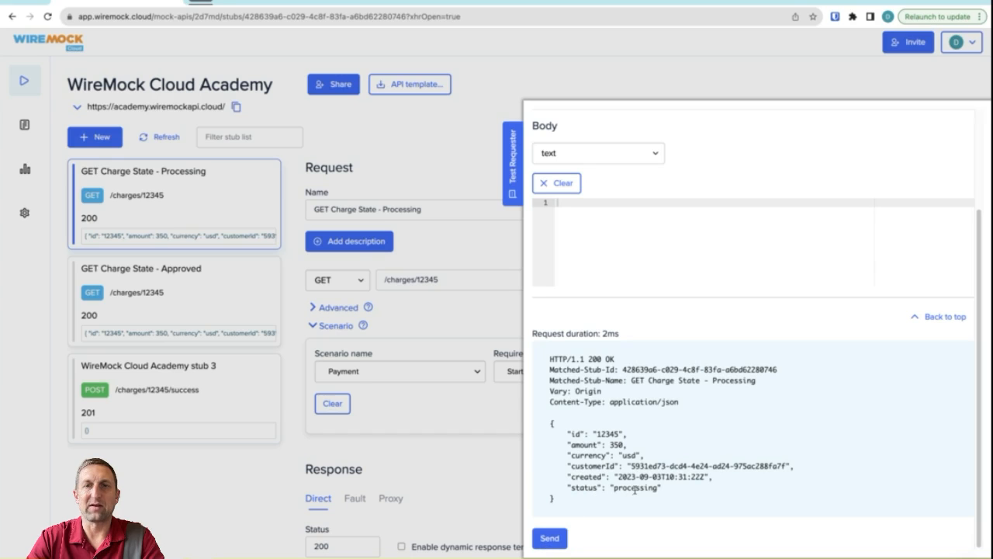